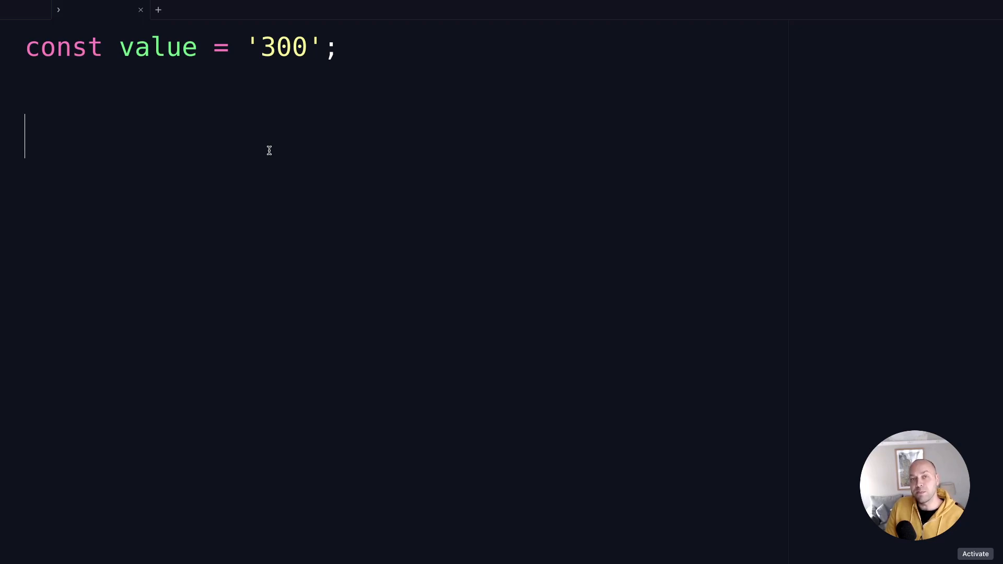
mouse_move(222, 90)
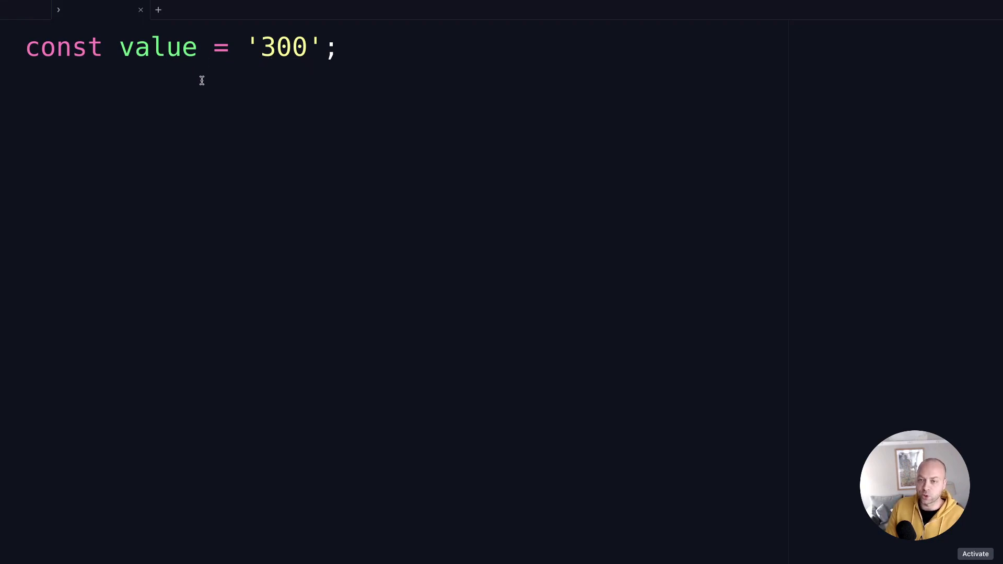
mouse_move(250, 51)
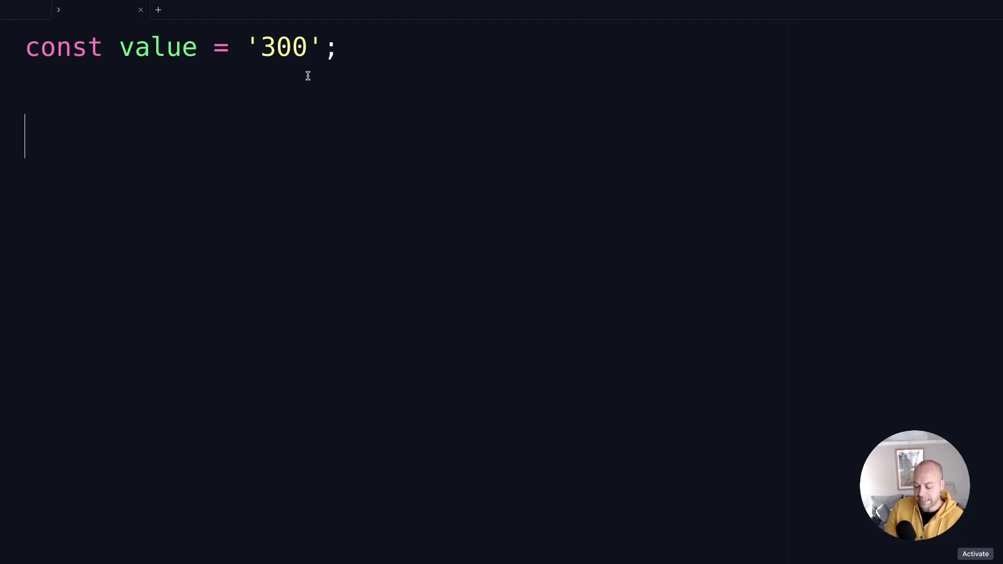
- Write const result = parseInt(value); and evaluate result, which outputs 300
type("const")
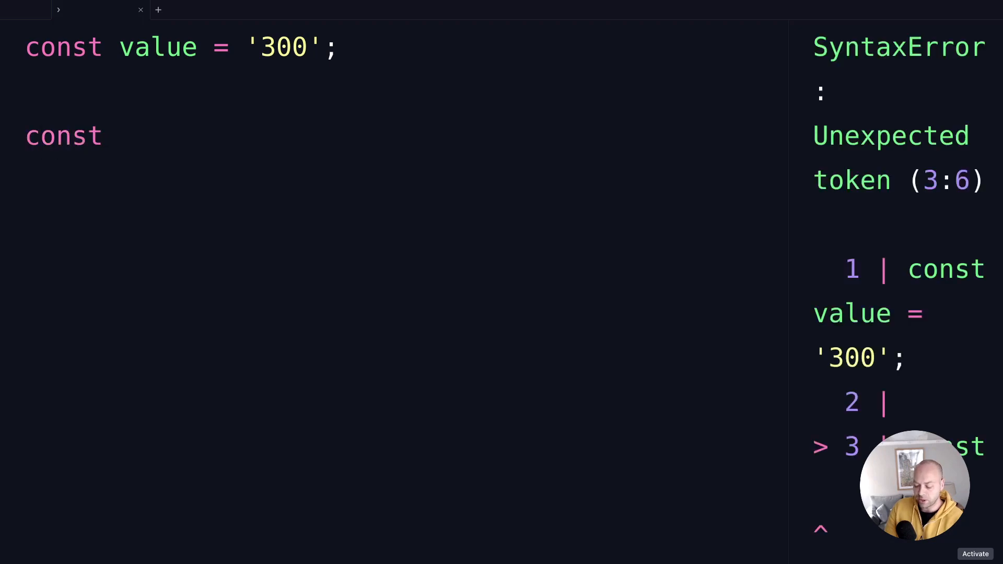
type("result =")
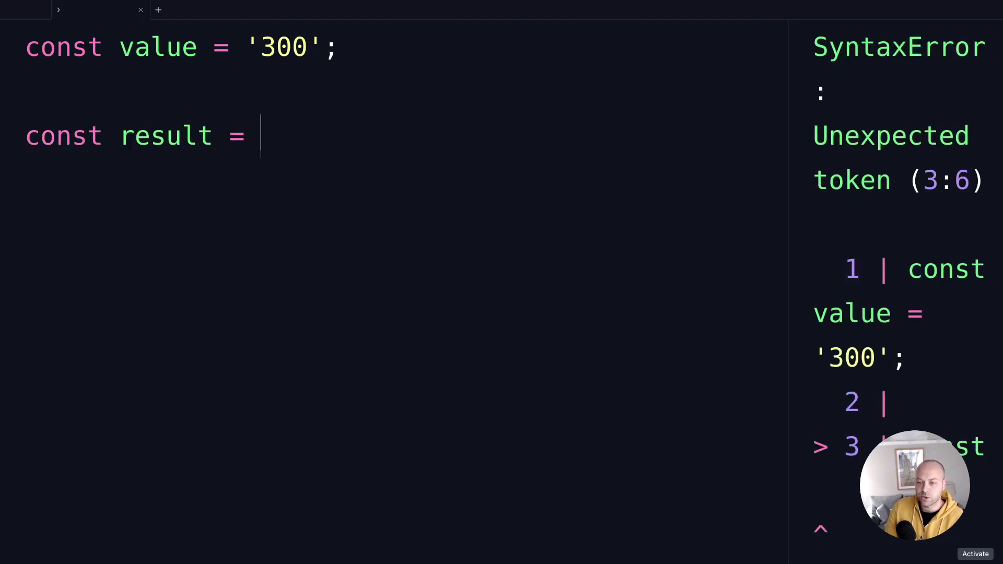
type("pa")
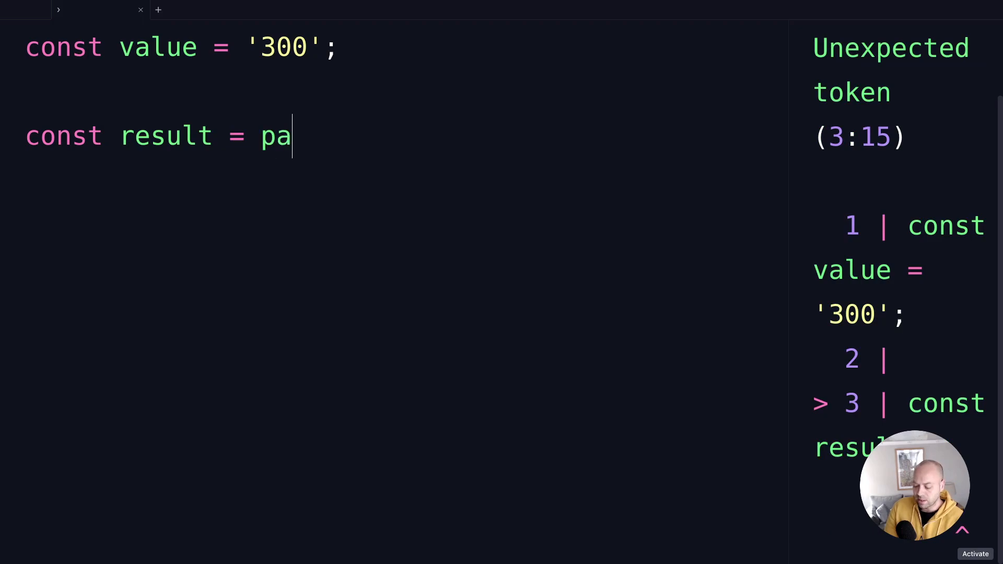
type("rseInt()")
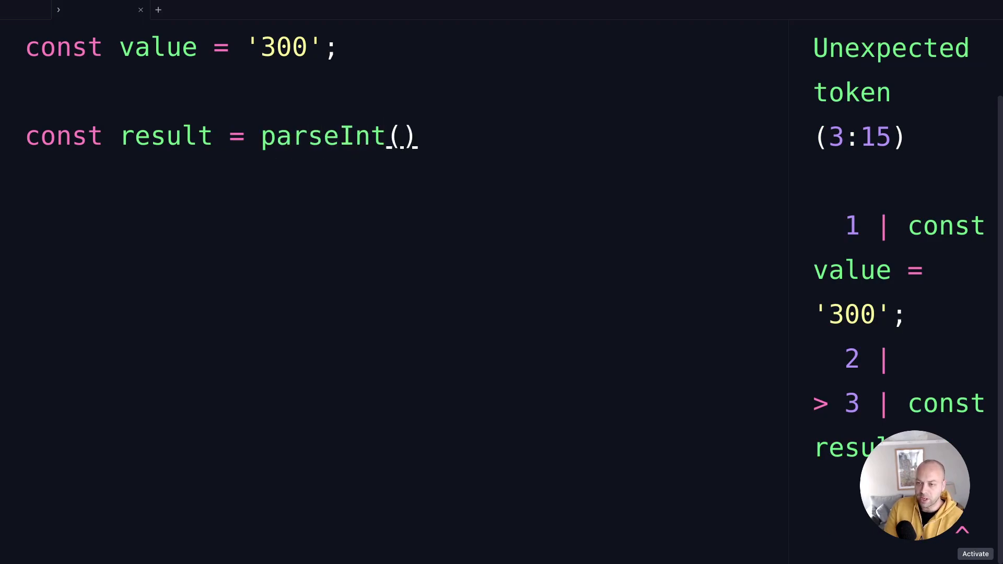
type("value")
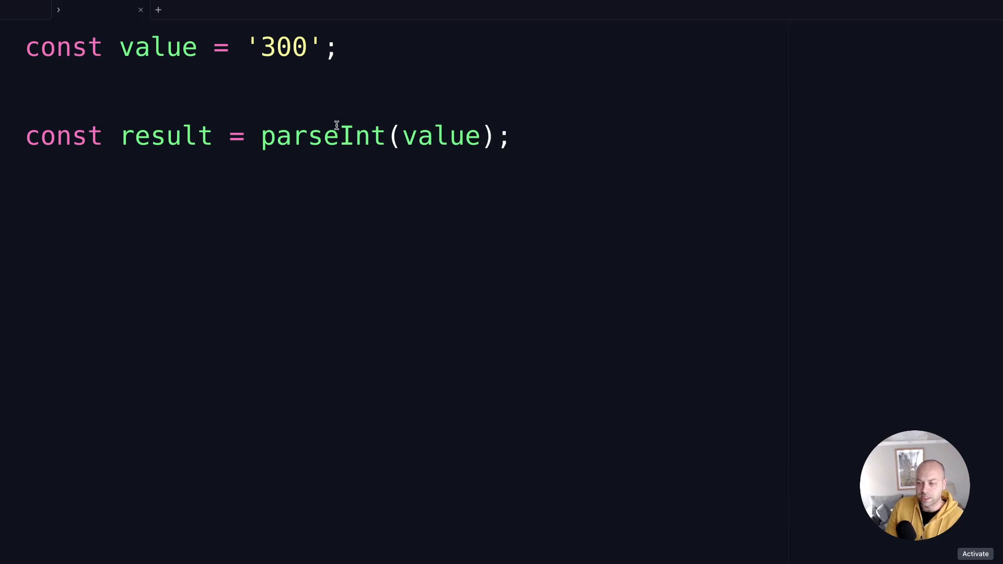
mouse_move(301, 171)
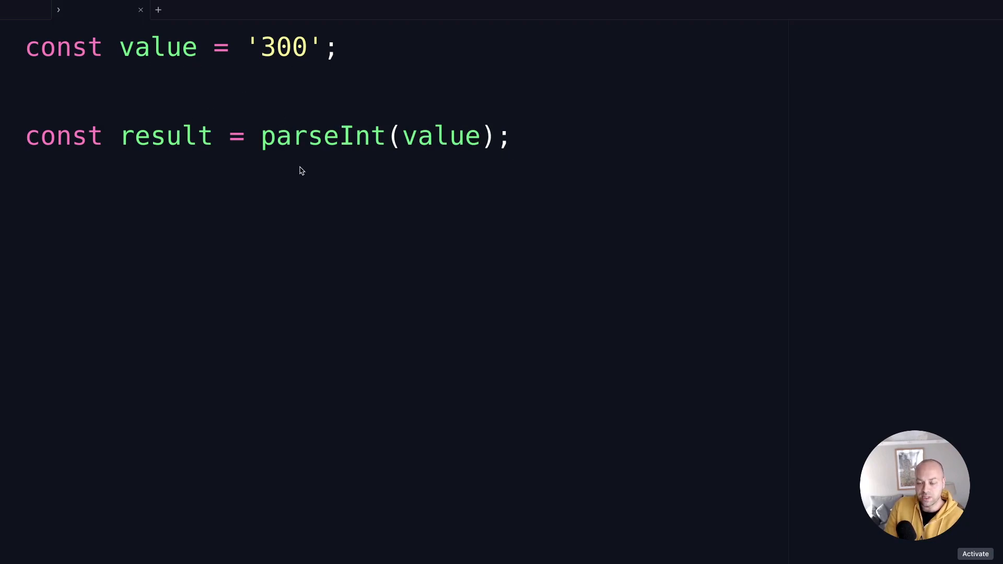
type("resu")
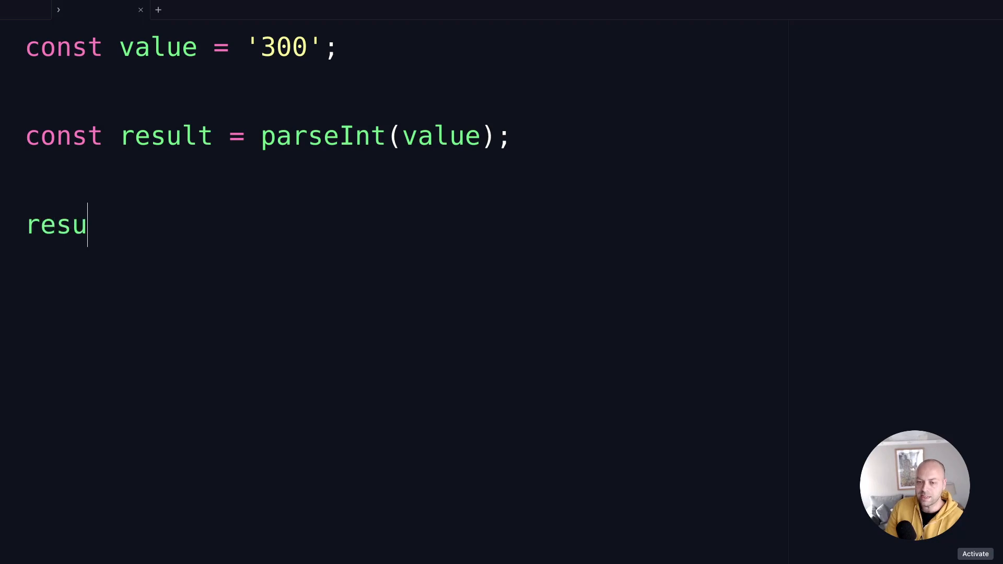
type("lt;")
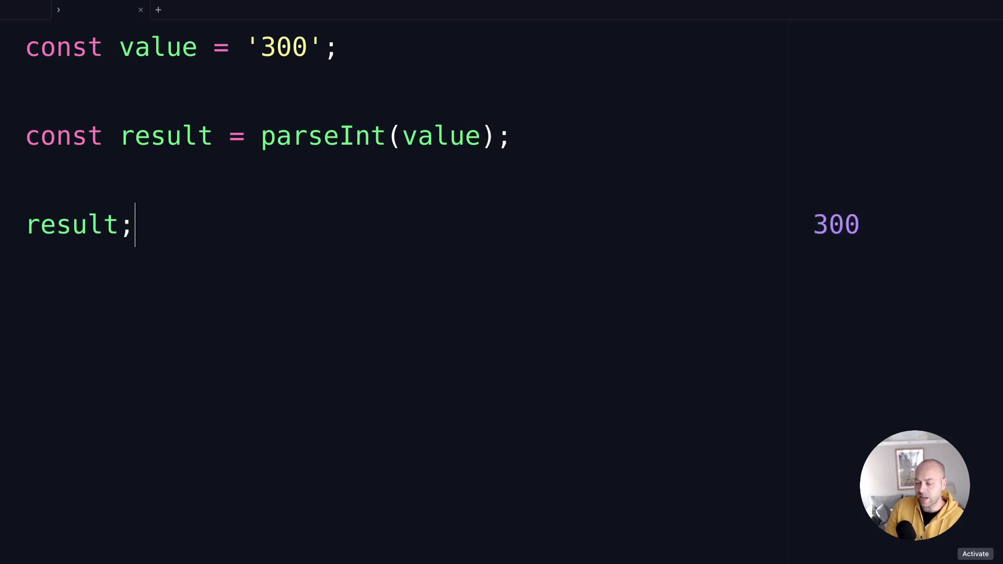
mouse_move(186, 61)
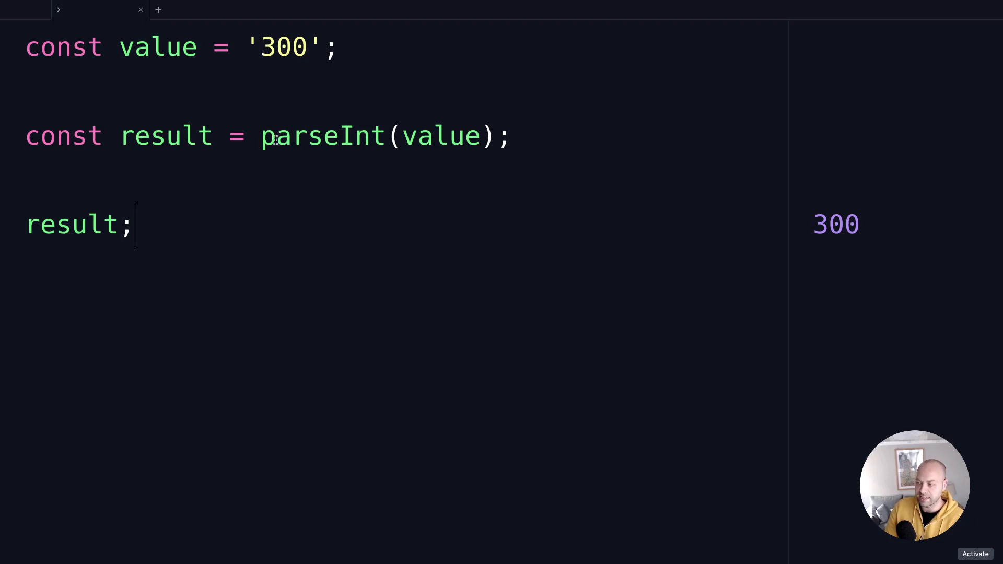
- Add typeof value; and typeof result; lines, showing 'string' and 'number'
type("typeof value")
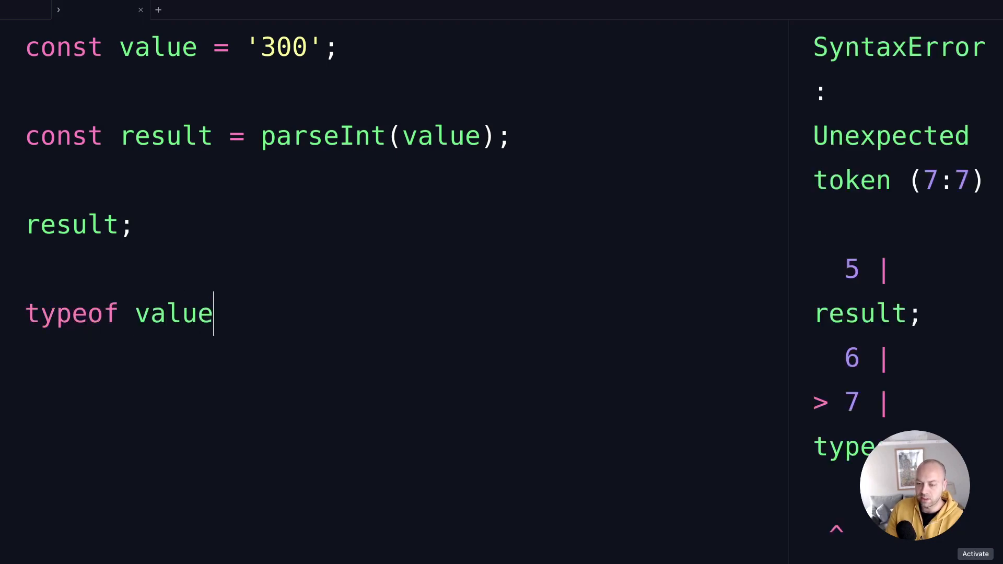
type(";")
type("typeof")
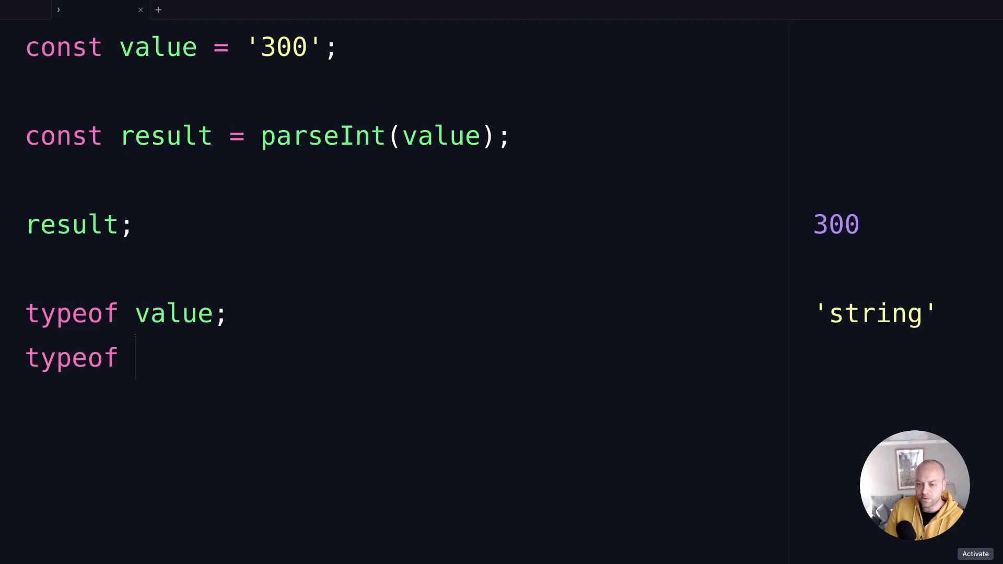
type("result;")
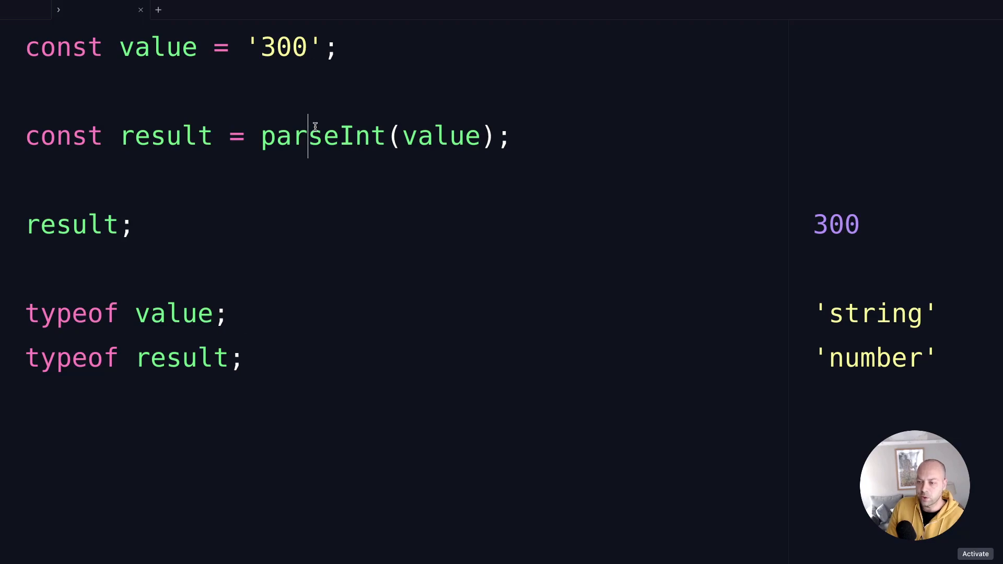
- Swap parseInt for Number(value), then for unary +value, result staying a number
double_click(323, 136)
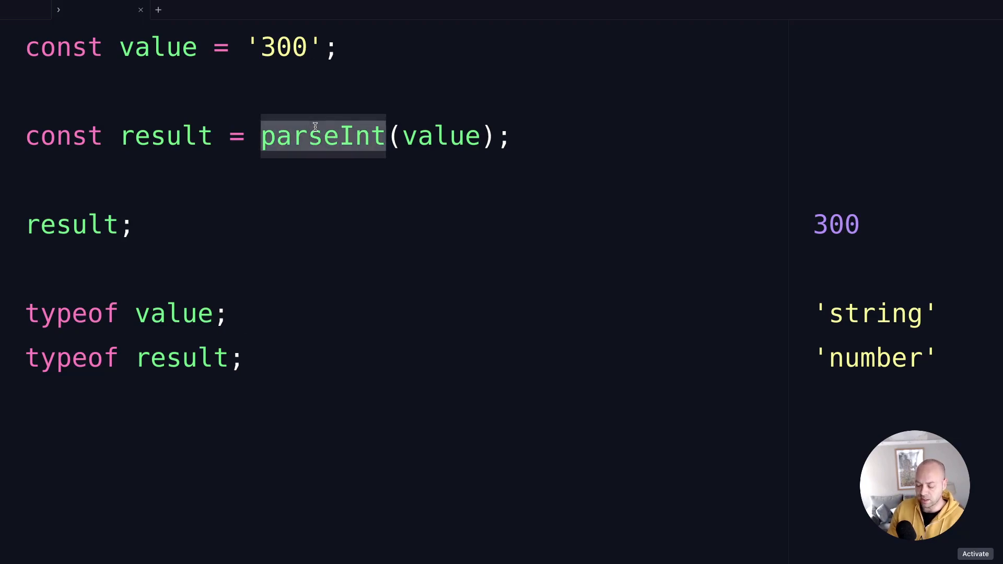
type("Numb")
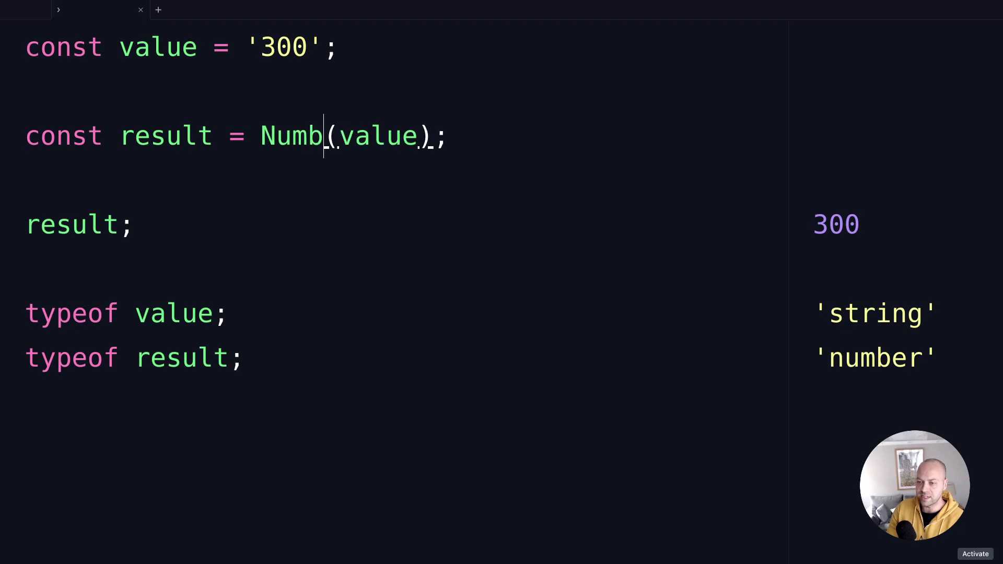
type("er")
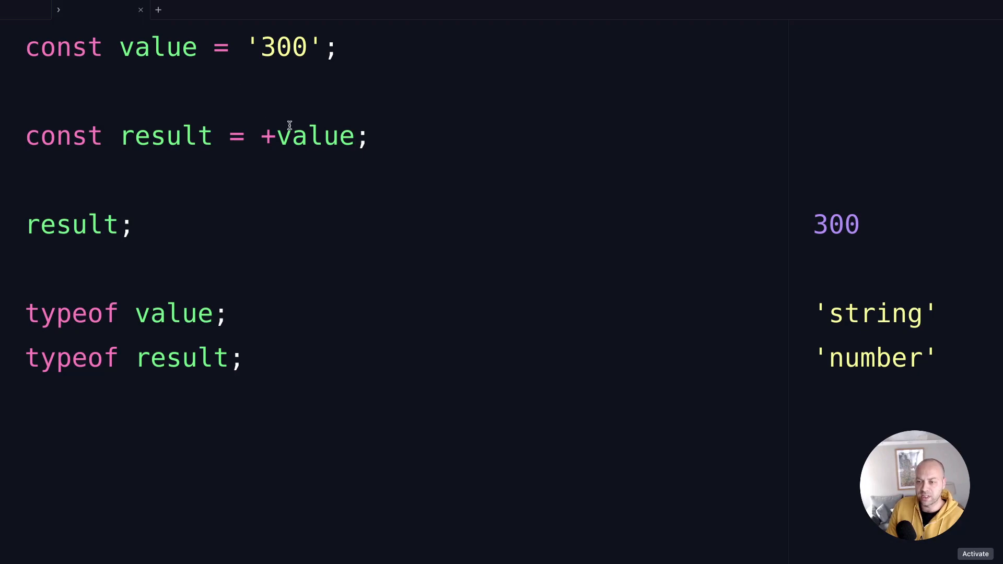
mouse_move(321, 158)
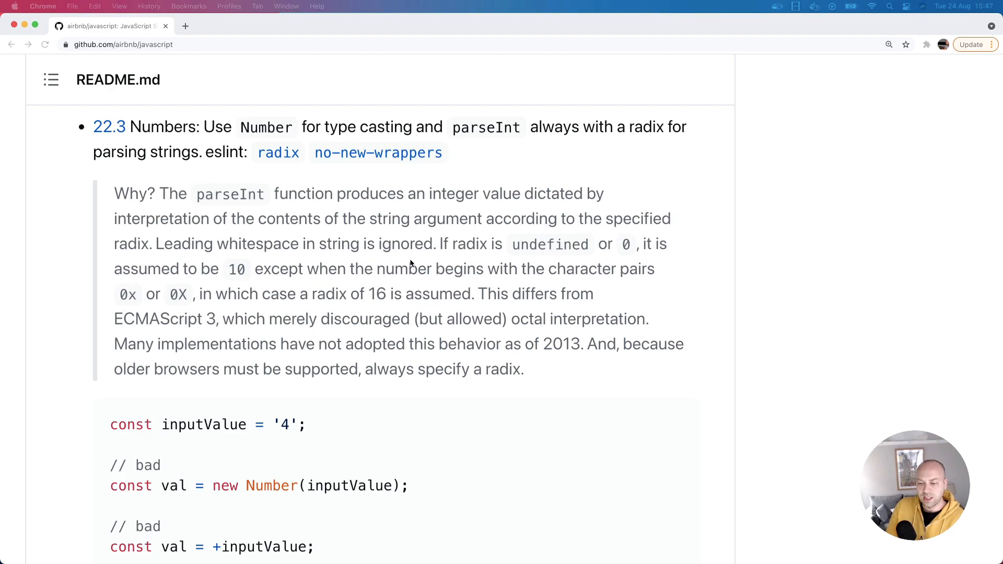
- Scroll the Airbnb style guide to section 22.3 Numbers' bad and good conversion examples
scroll("down", 3)
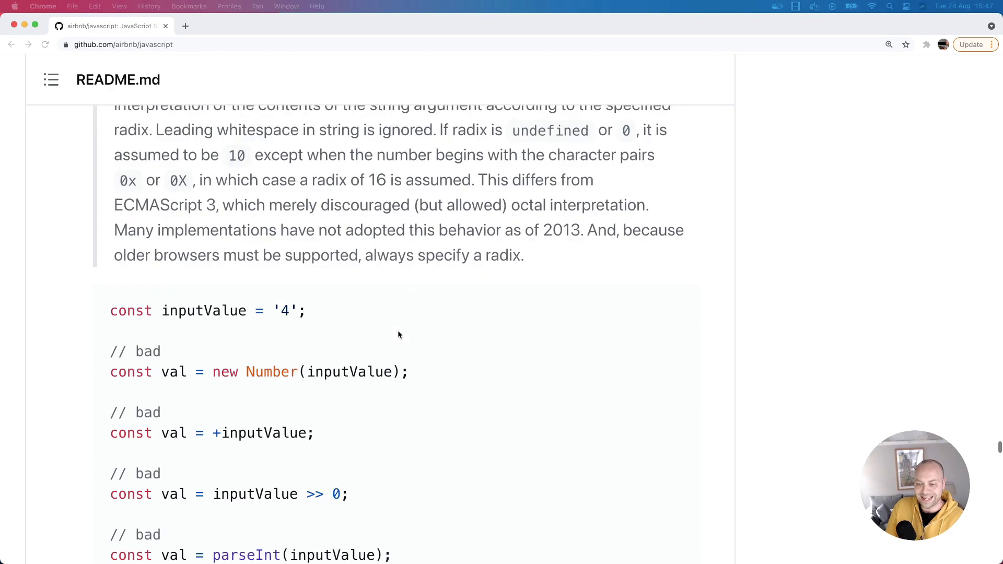
scroll("down", 3)
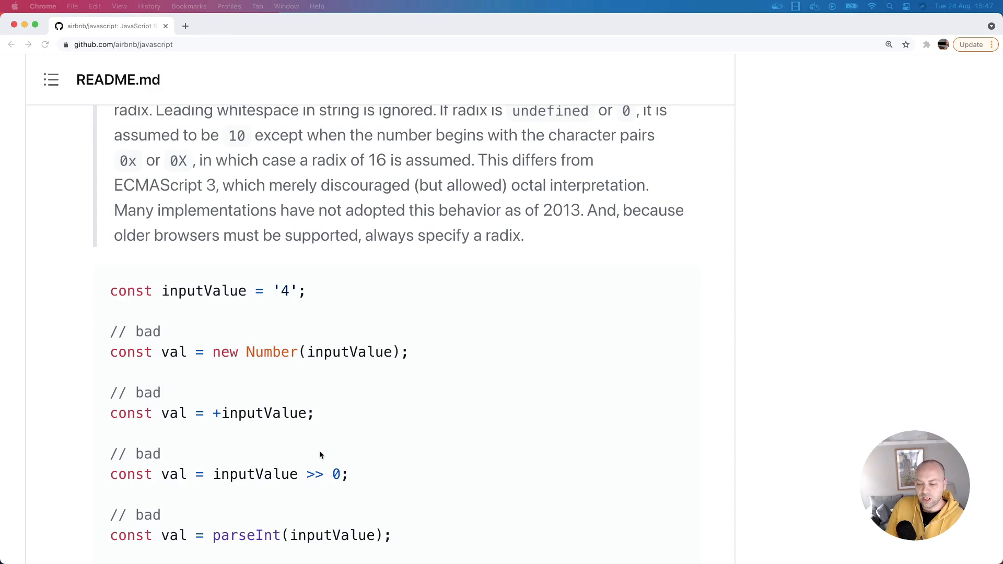
scroll("down", 3)
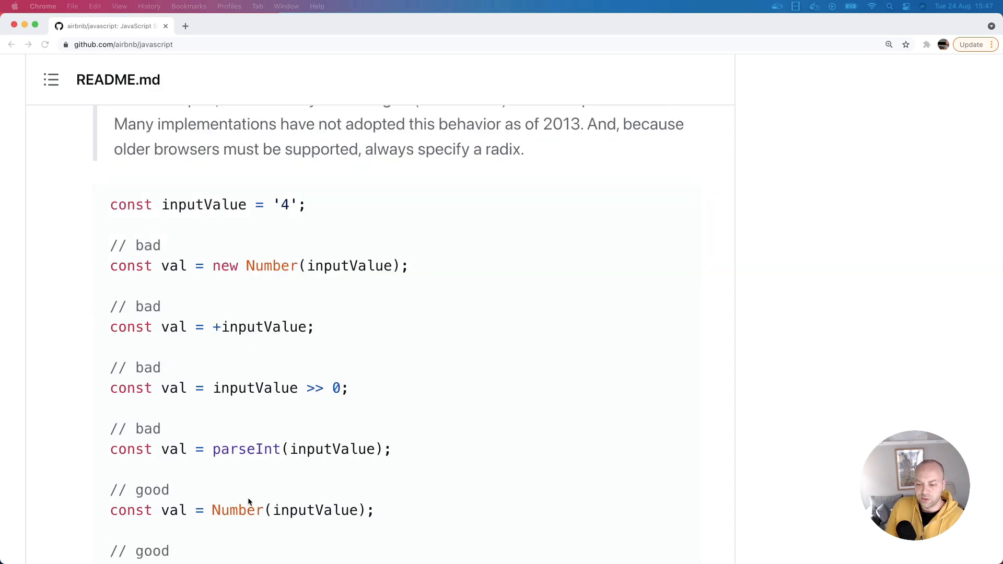
mouse_move(303, 409)
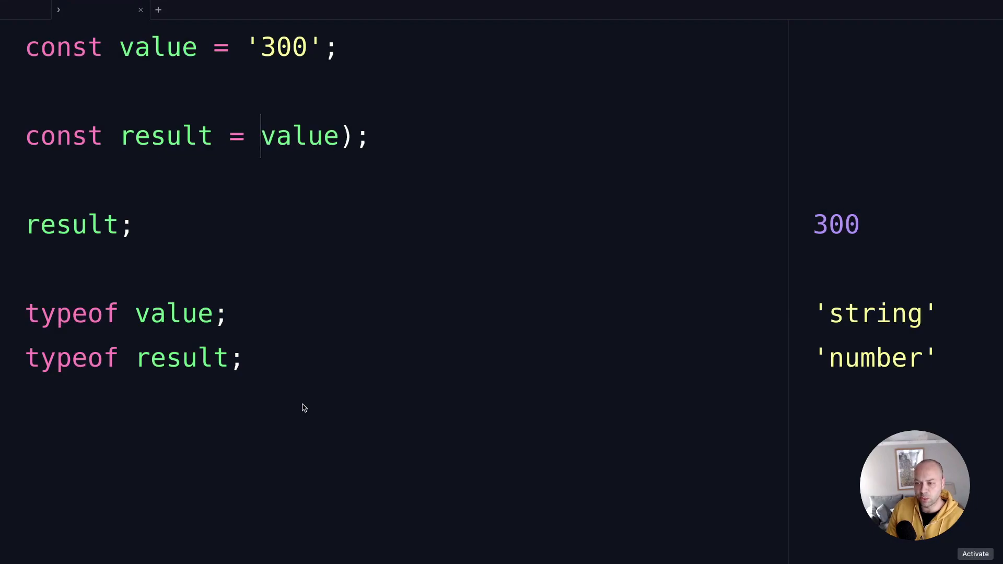
- Change the conversion to parseInt(value, 10) with explicit radix 10, still yielding 300
type("parseInt(")
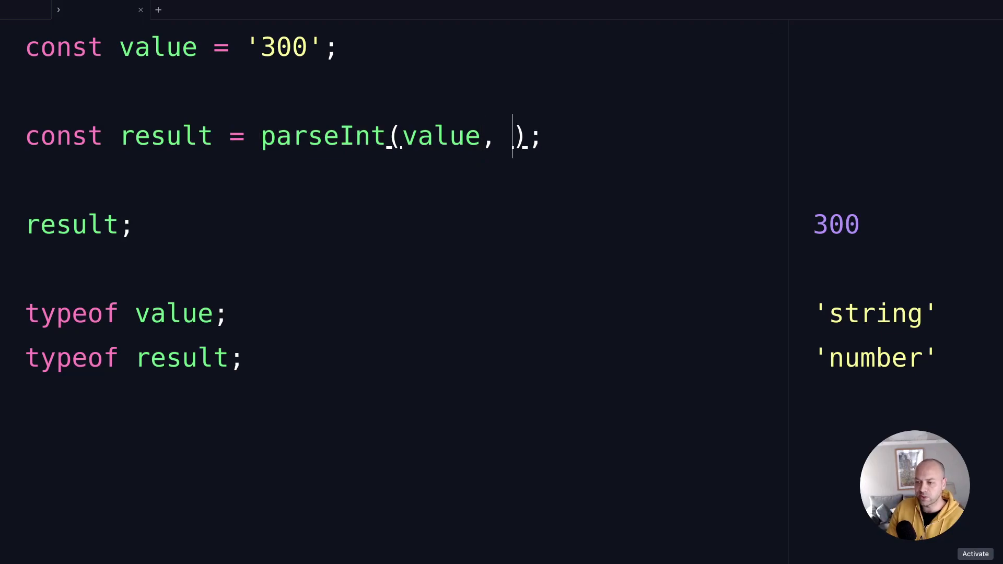
type("10")
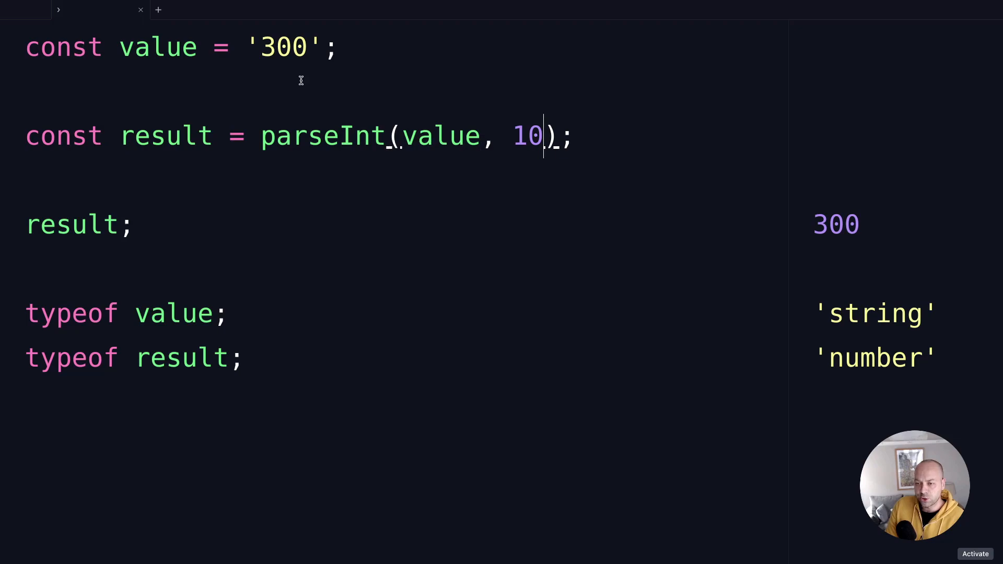
mouse_move(503, 170)
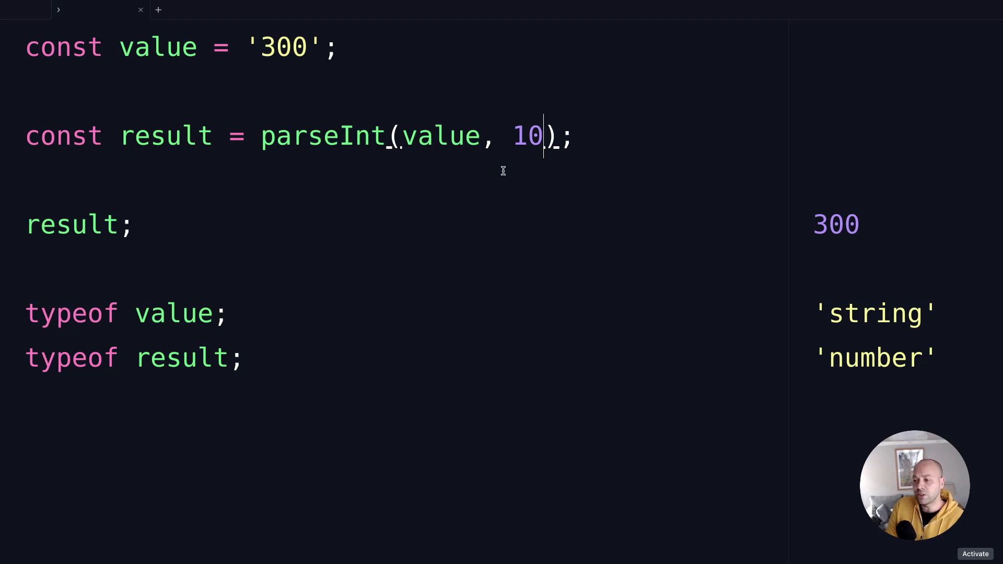